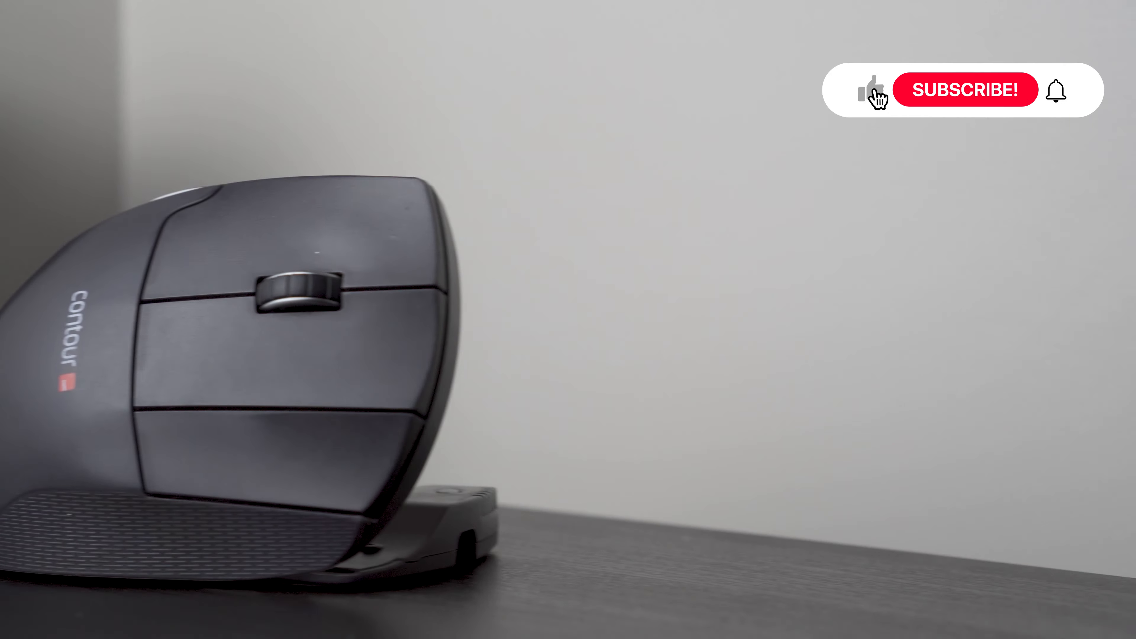
left_click(966, 90)
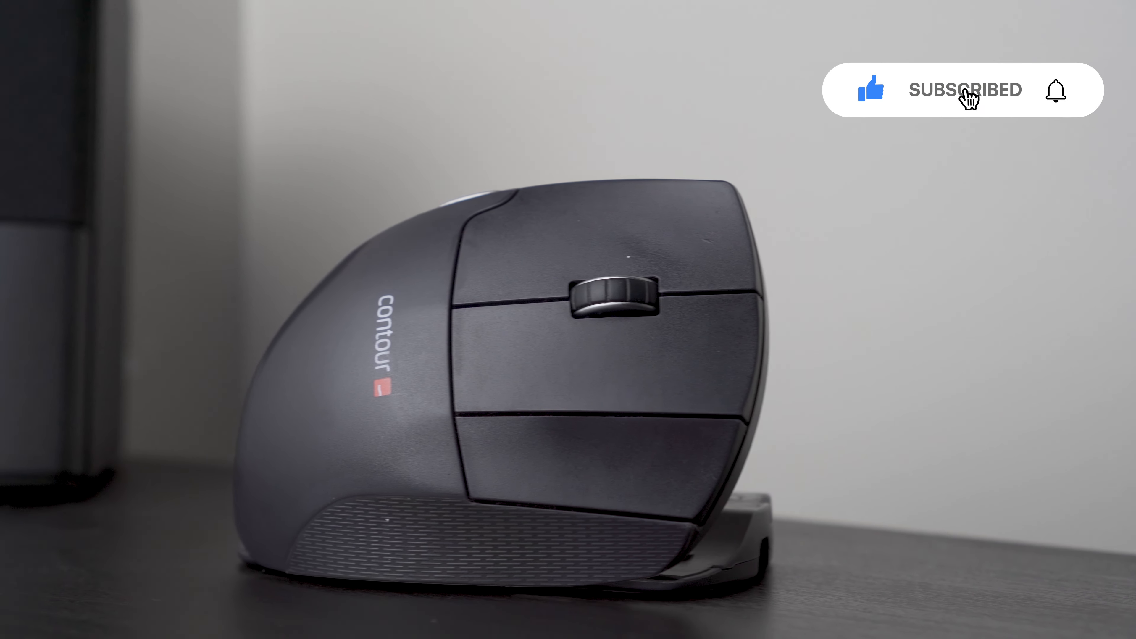